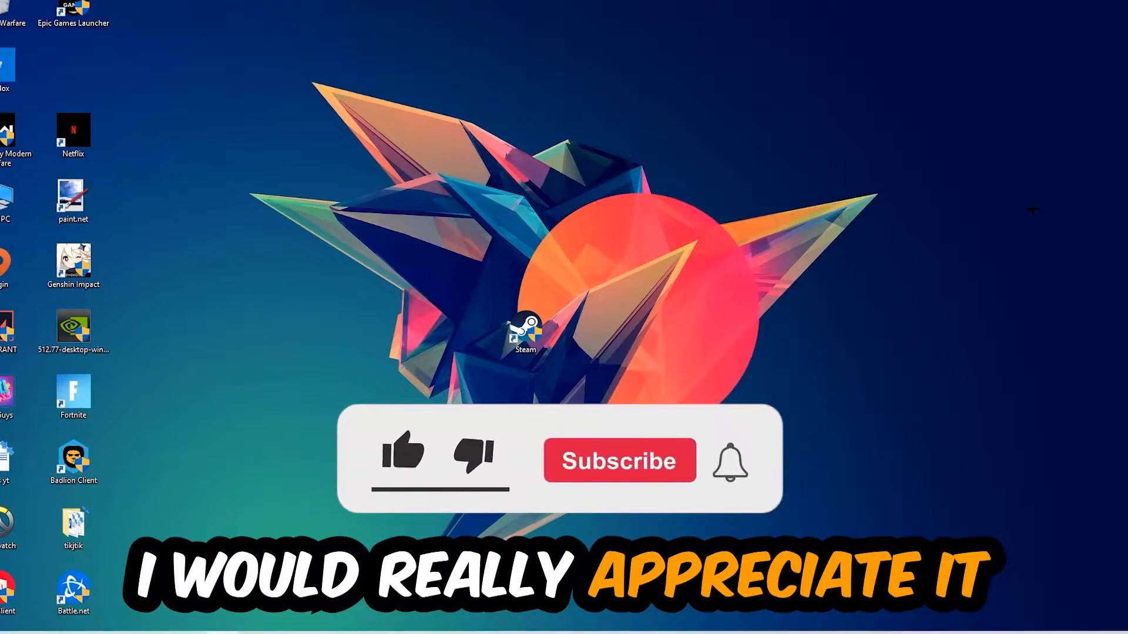
- Reach the Display settings page from the desktop's right-click menu
click(402, 456)
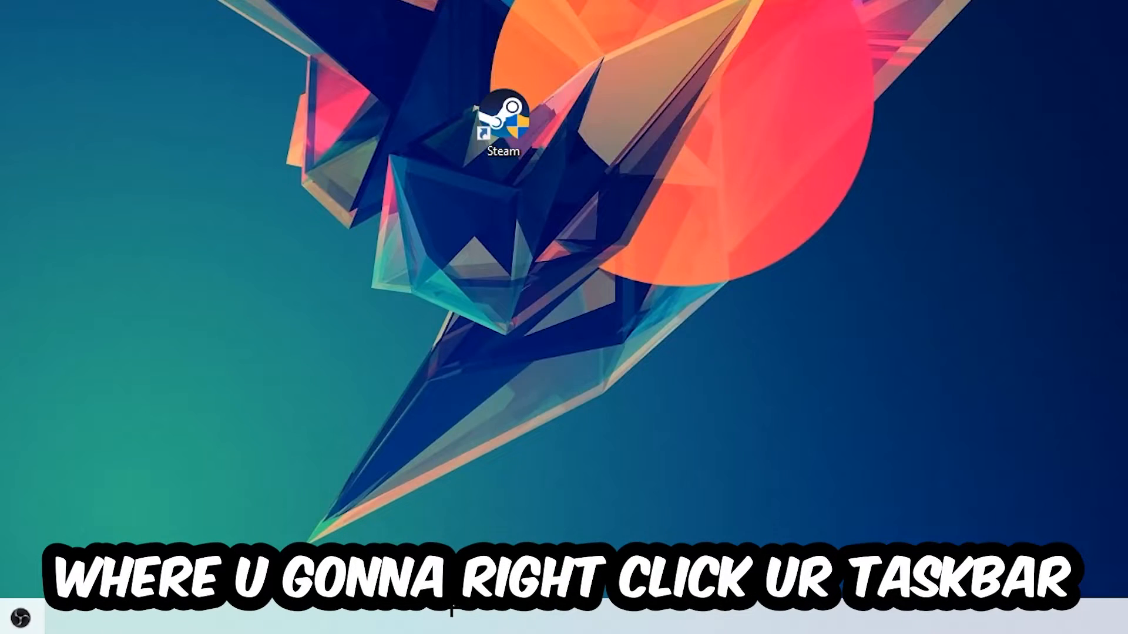
mouse_move(526, 522)
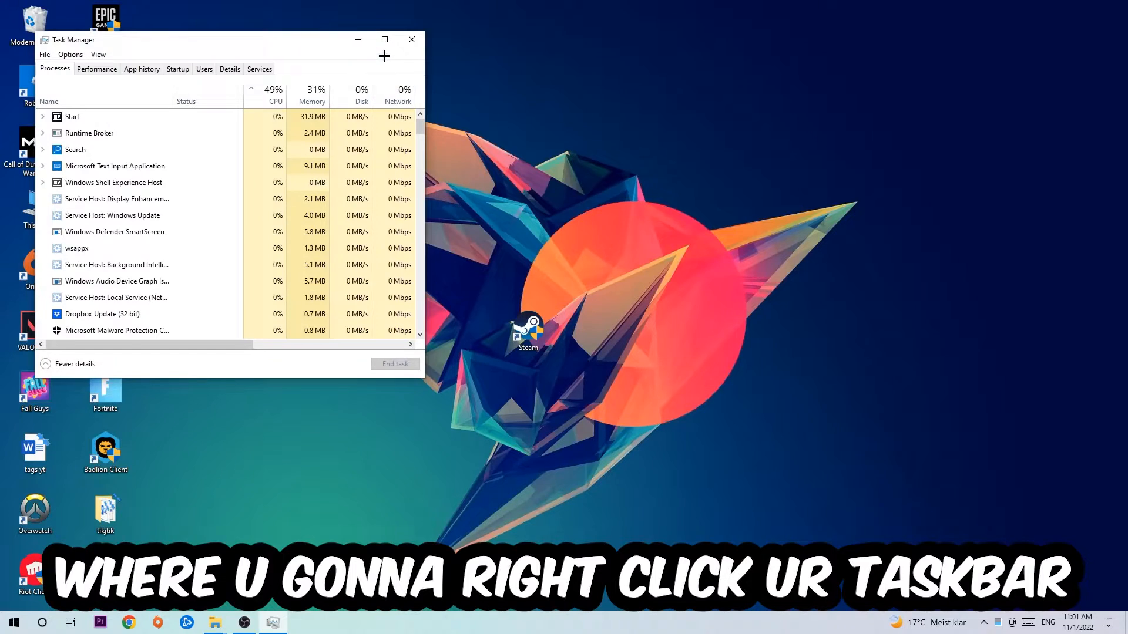
click(384, 40)
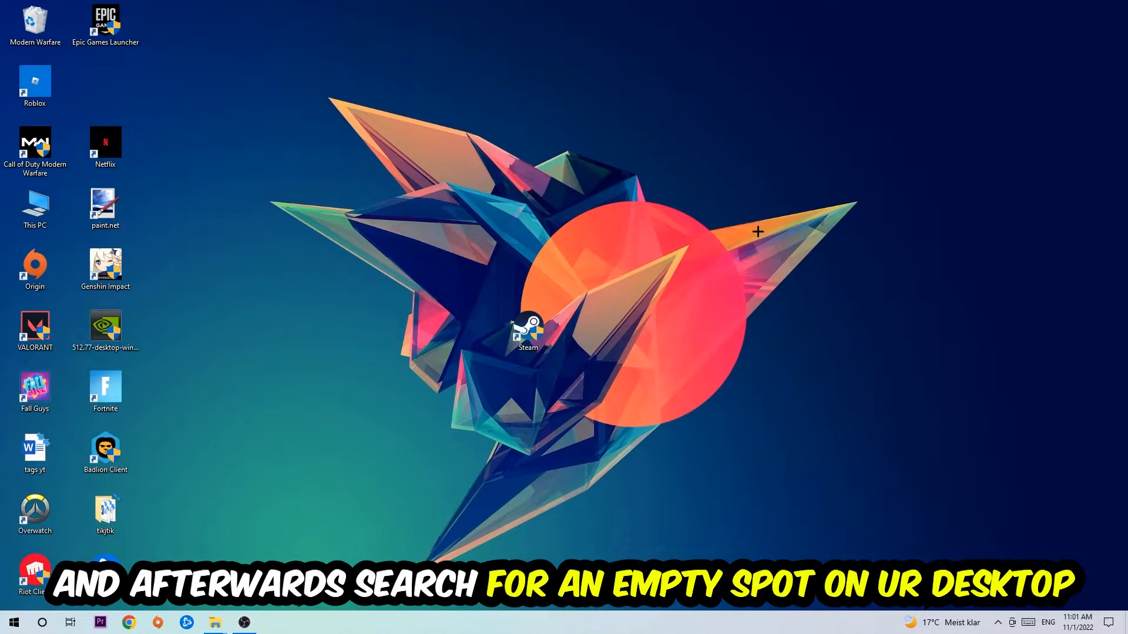
right_click(757, 232)
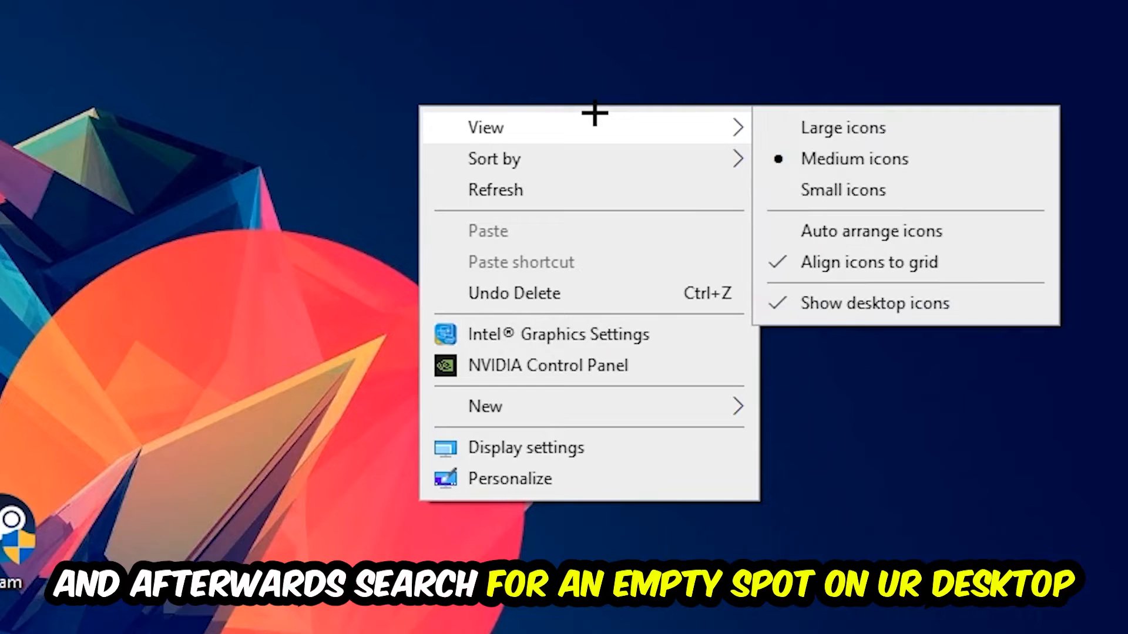
mouse_move(572, 447)
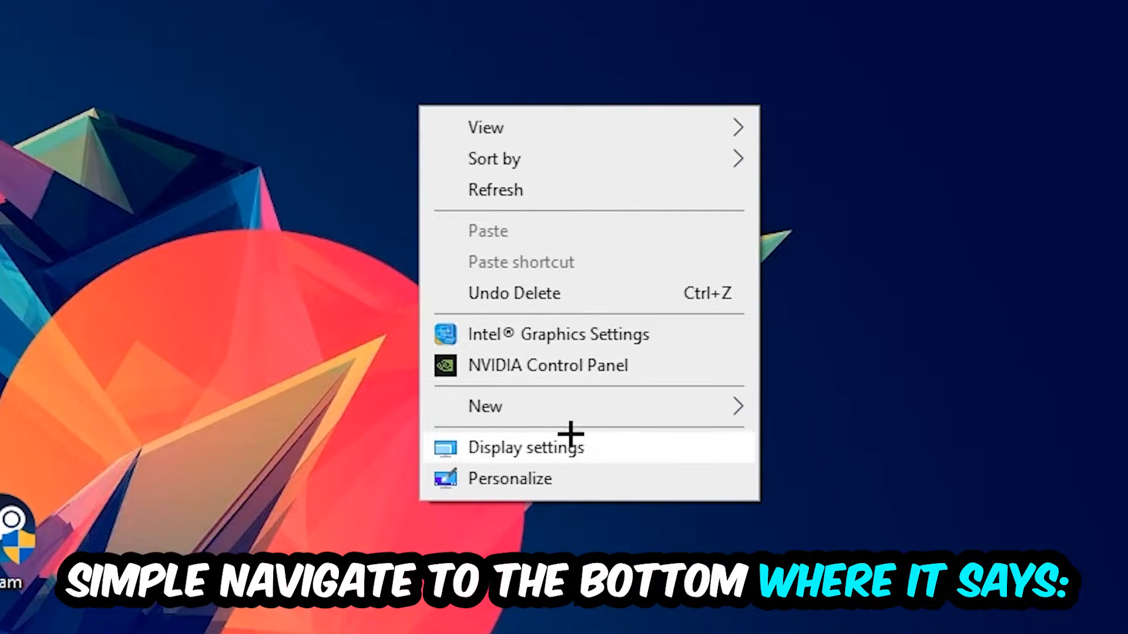
click(526, 447)
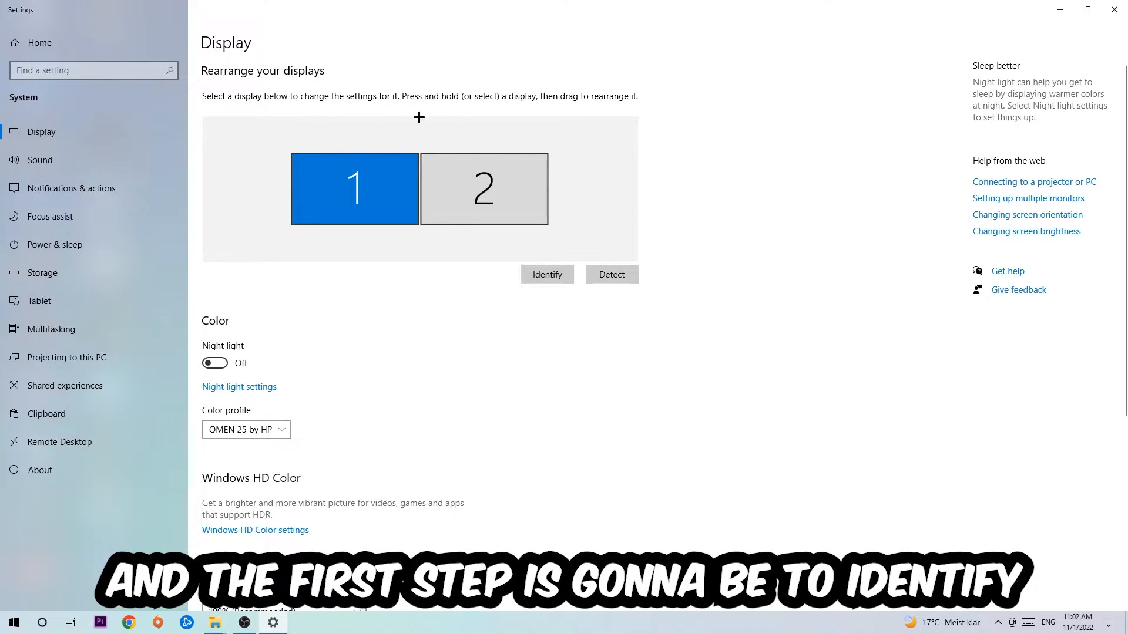
mouse_move(480, 313)
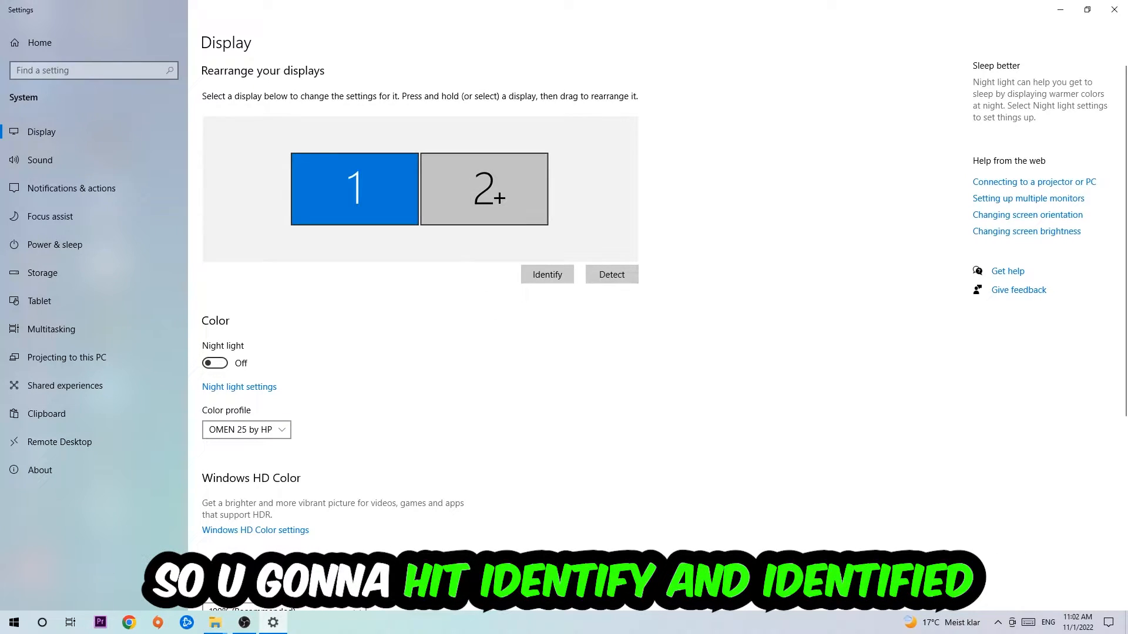
- Reveal Scale and layout, keeping 100% (Recommended) scaling and 1920 × 1080 resolution
scroll(down, 3)
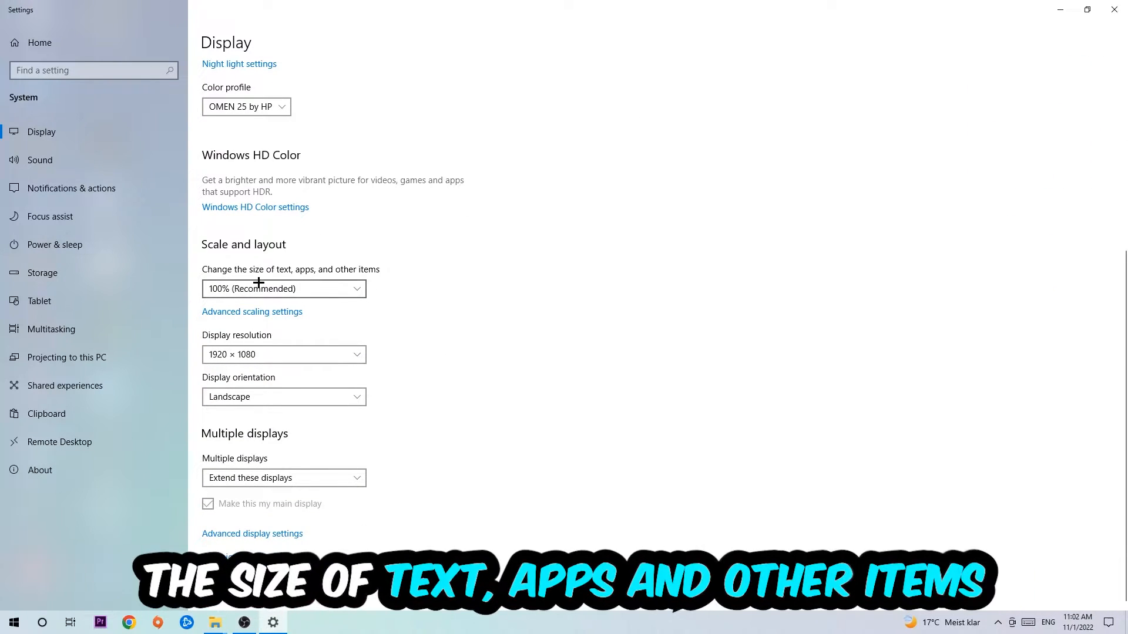
mouse_move(437, 231)
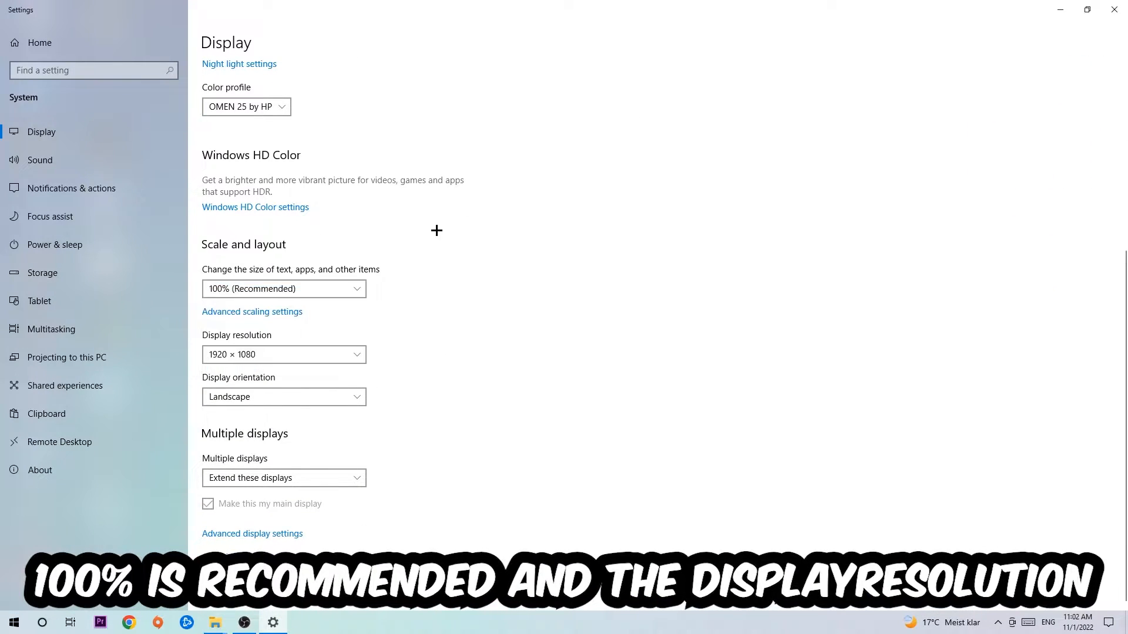
mouse_move(420, 290)
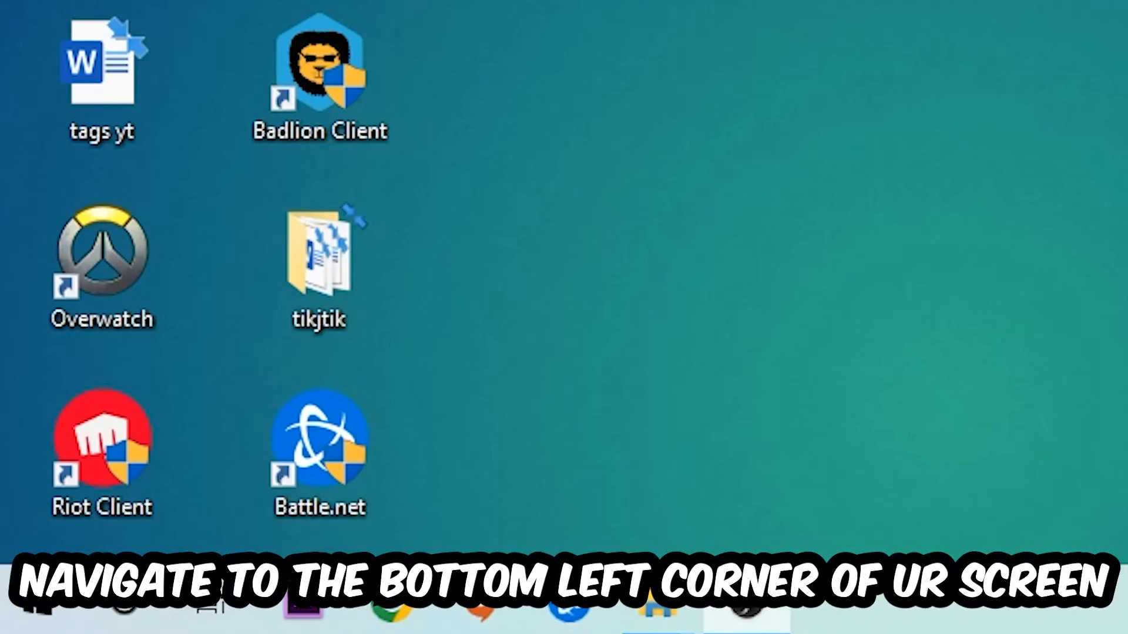
- Run a Windows Update check via Settings > Update & Security, then close Settings
click(28, 604)
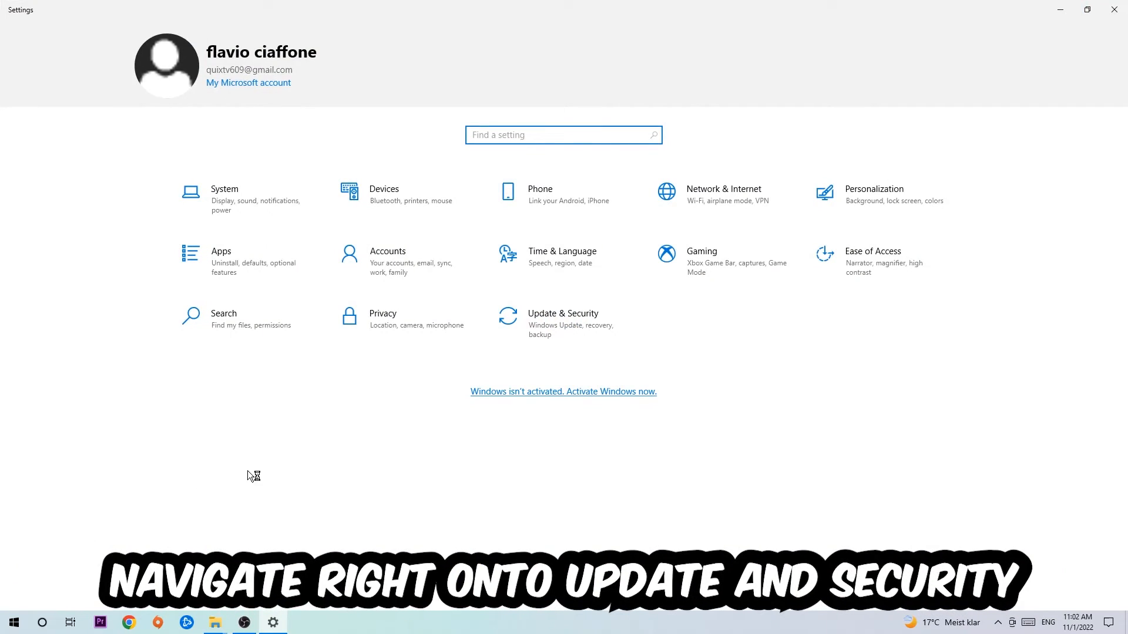
click(563, 322)
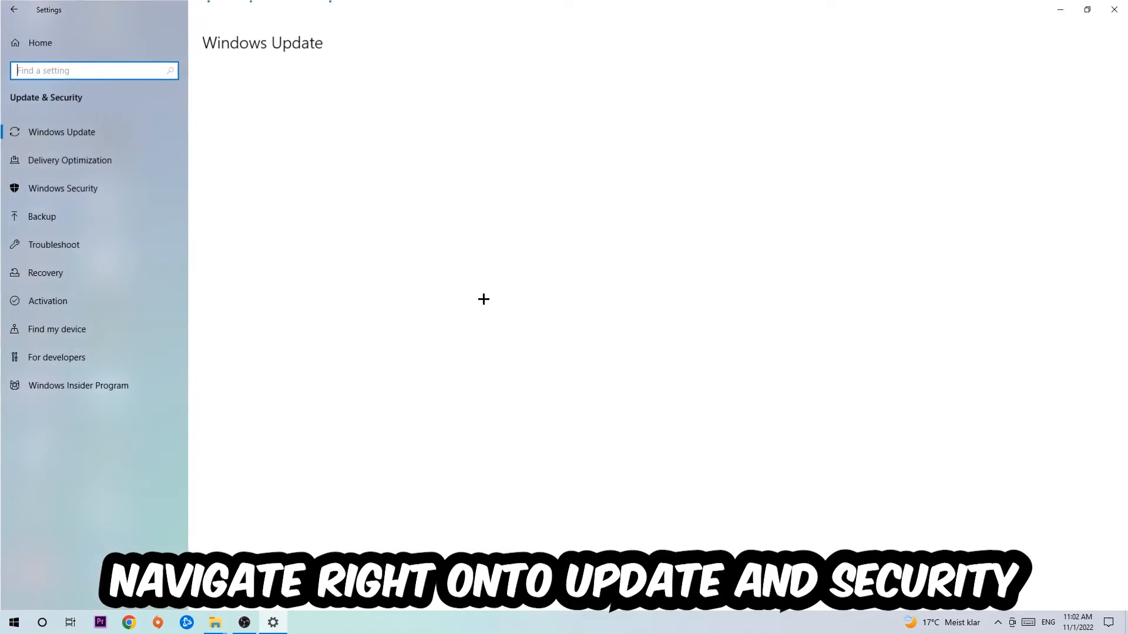
click(62, 131)
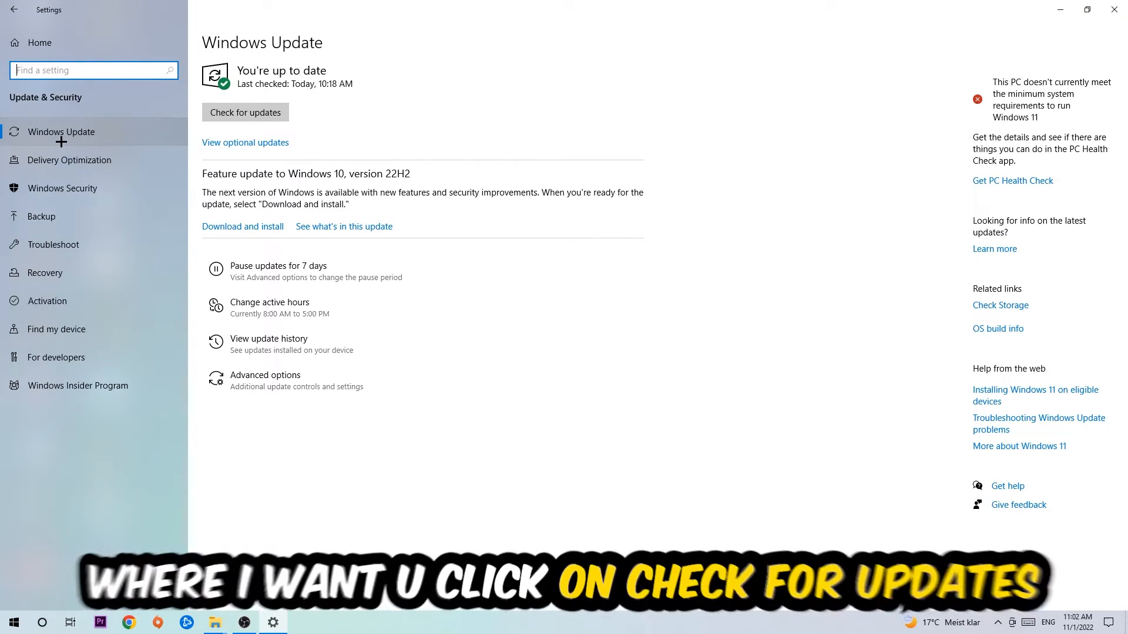
mouse_move(401, 98)
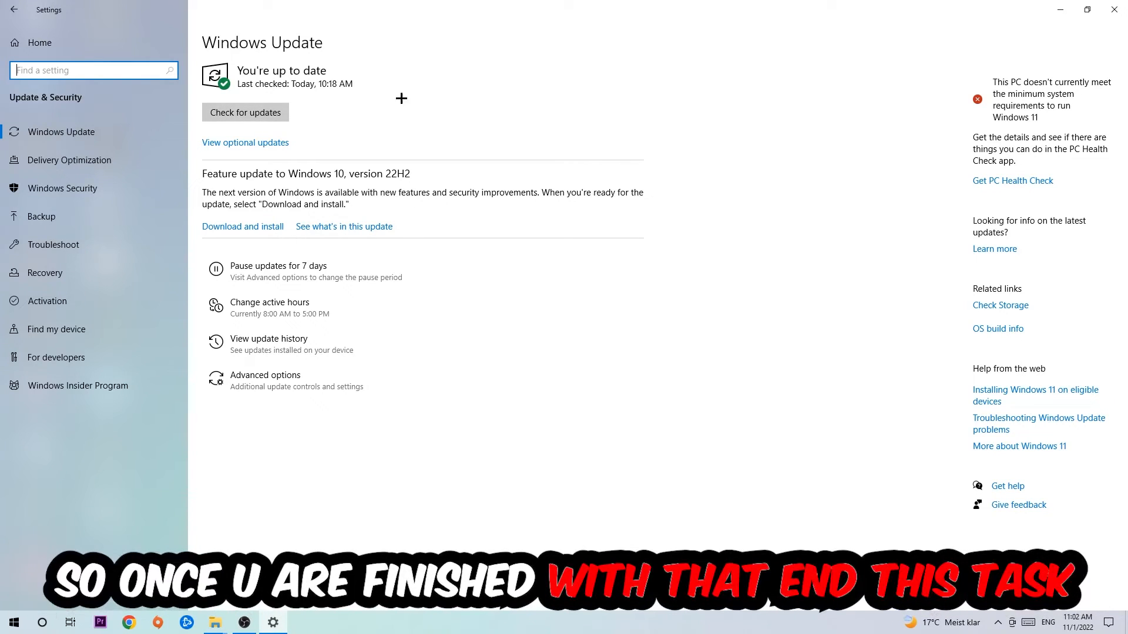
click(1113, 10)
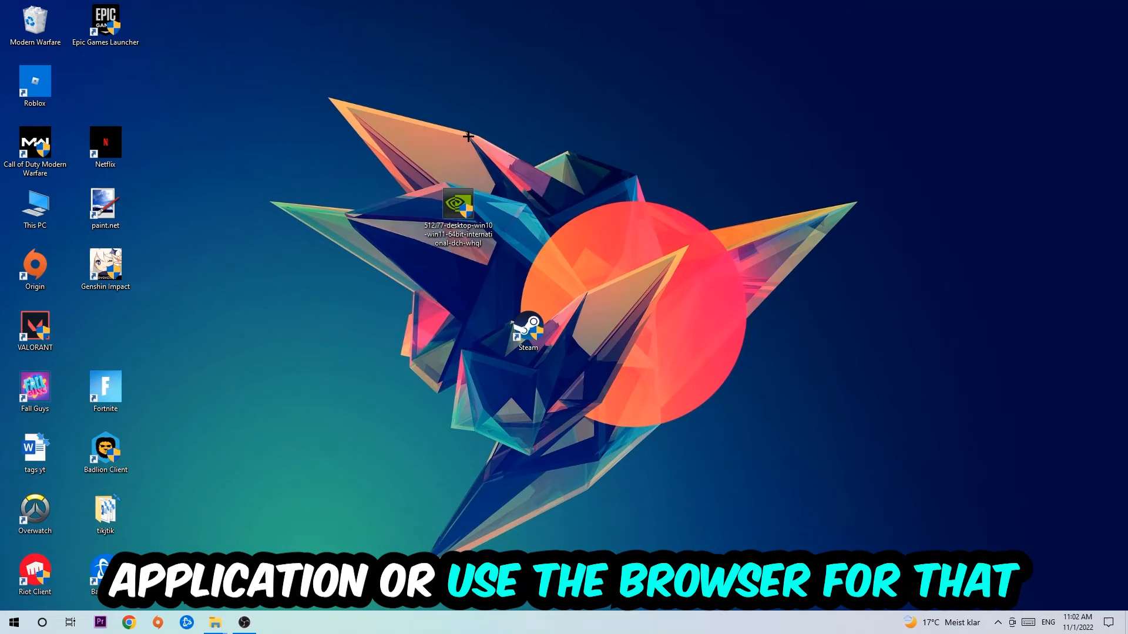
mouse_move(459, 168)
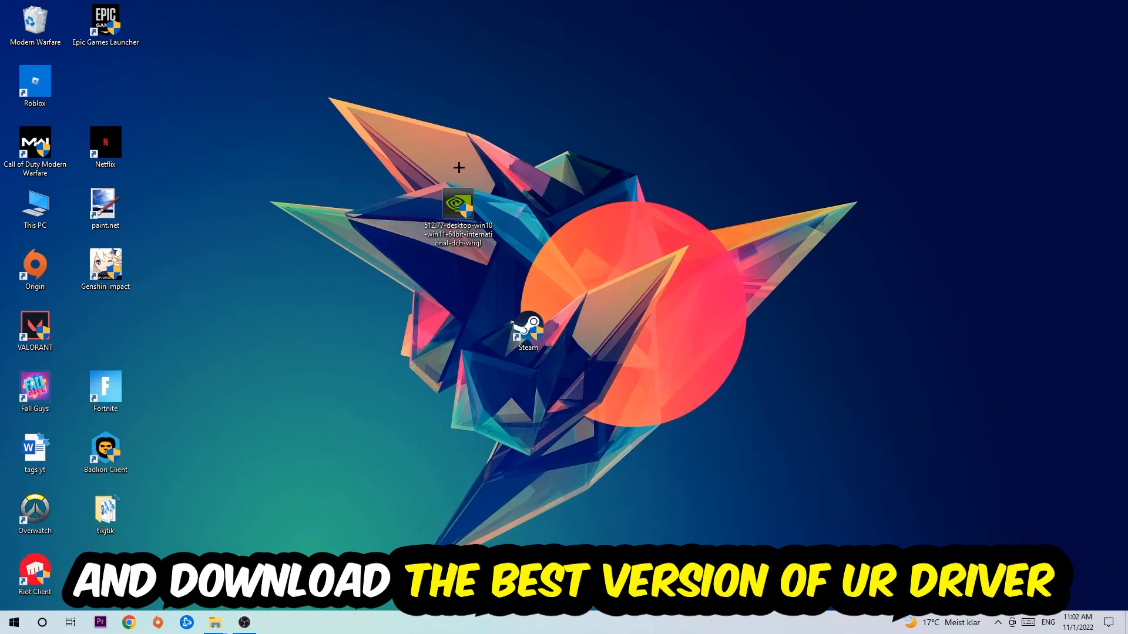